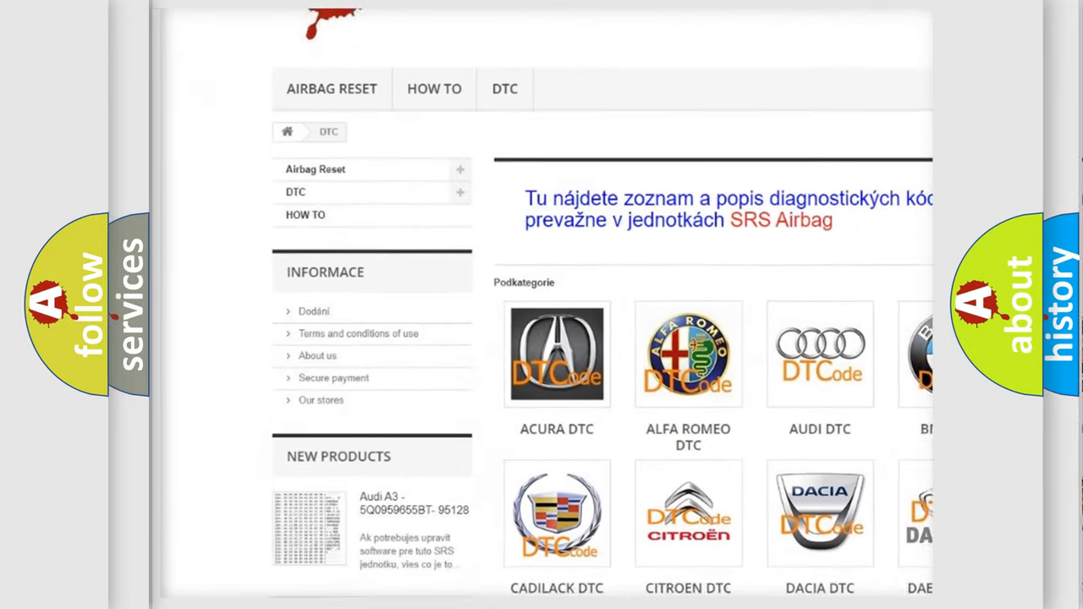
{"action": "scroll", "scroll_direction": "down", "scroll_amount": 3}
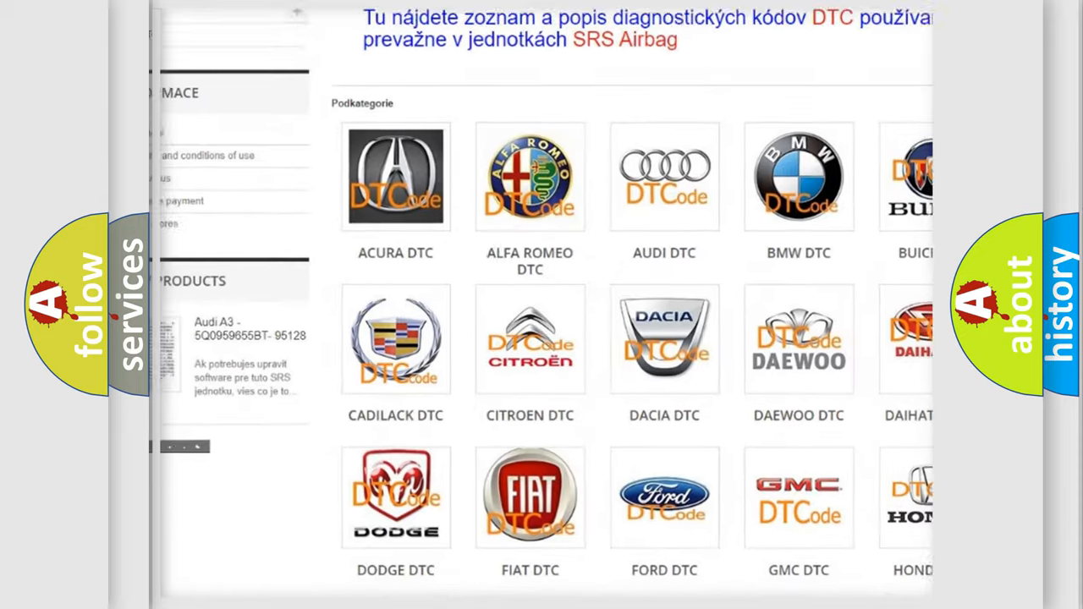
{"action": "scroll", "scroll_direction": "down", "scroll_amount": 3}
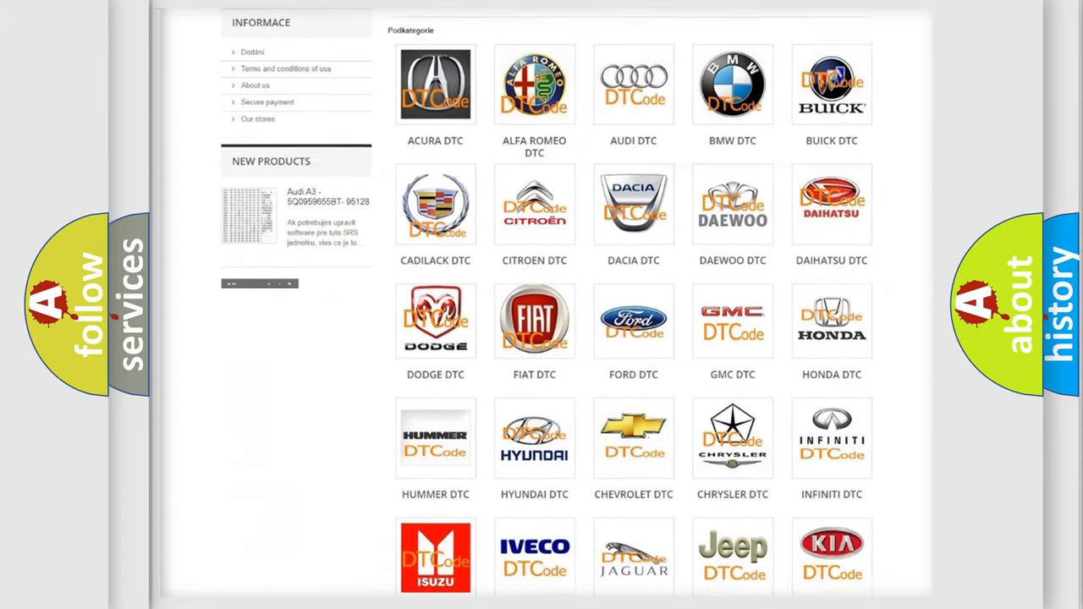
{"action": "scroll", "scroll_direction": "down", "scroll_amount": 3}
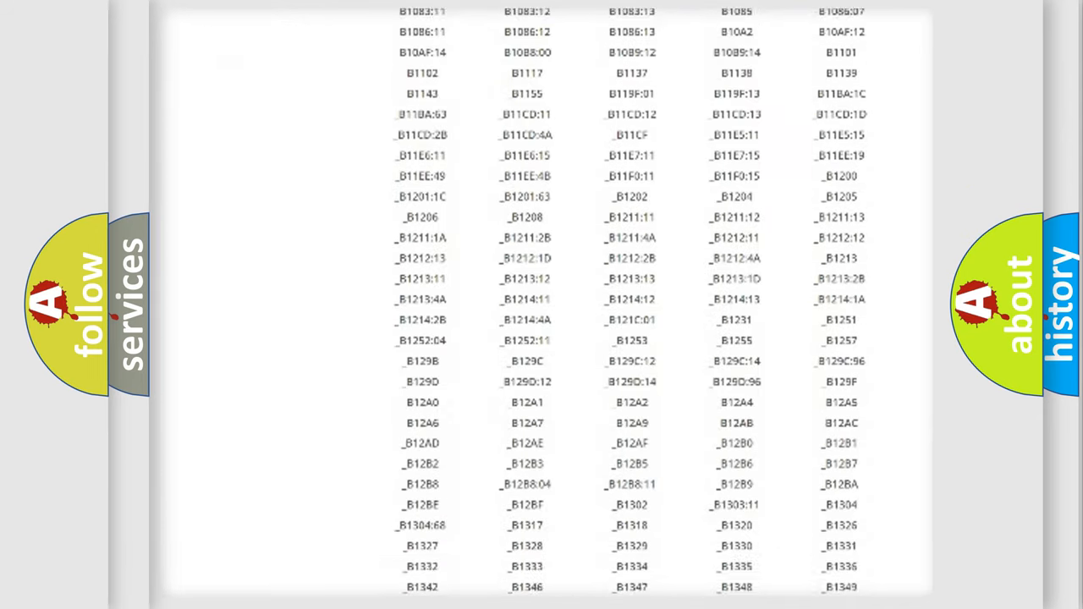
{"action": "scroll", "scroll_direction": "down", "scroll_amount": 3}
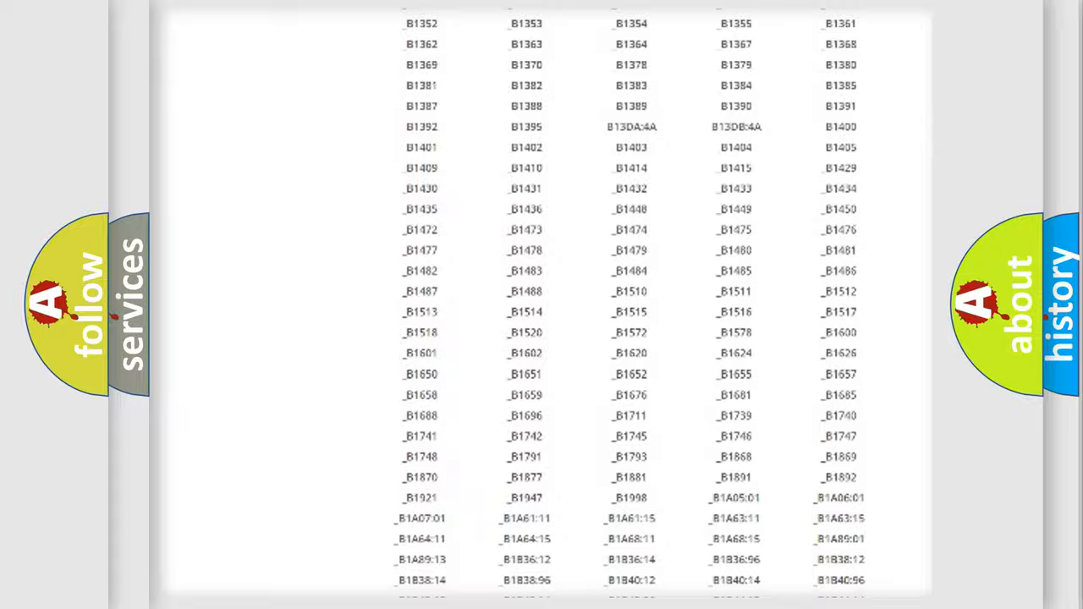